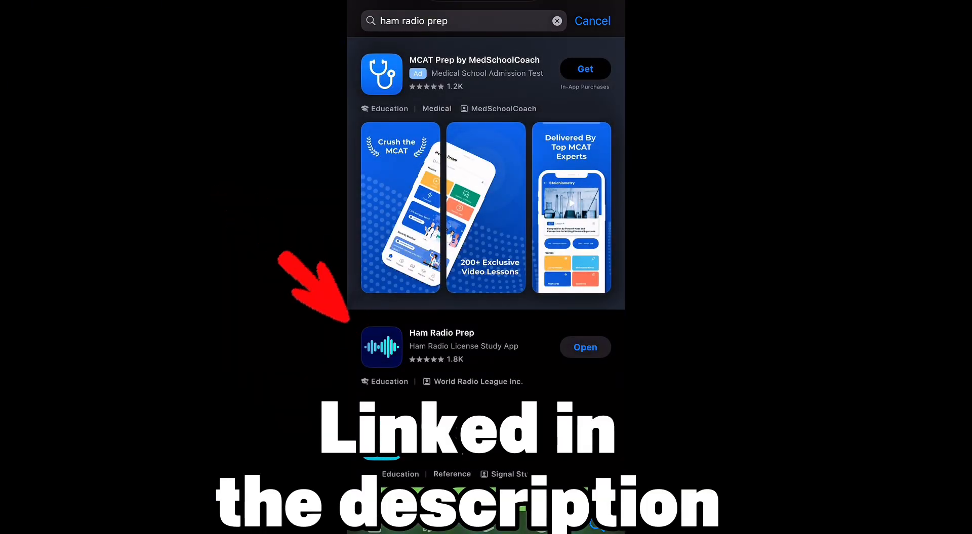
- Launch Ham Radio Prep from its App Store search result
{"action": "left_click", "coordinate": [584, 346]}
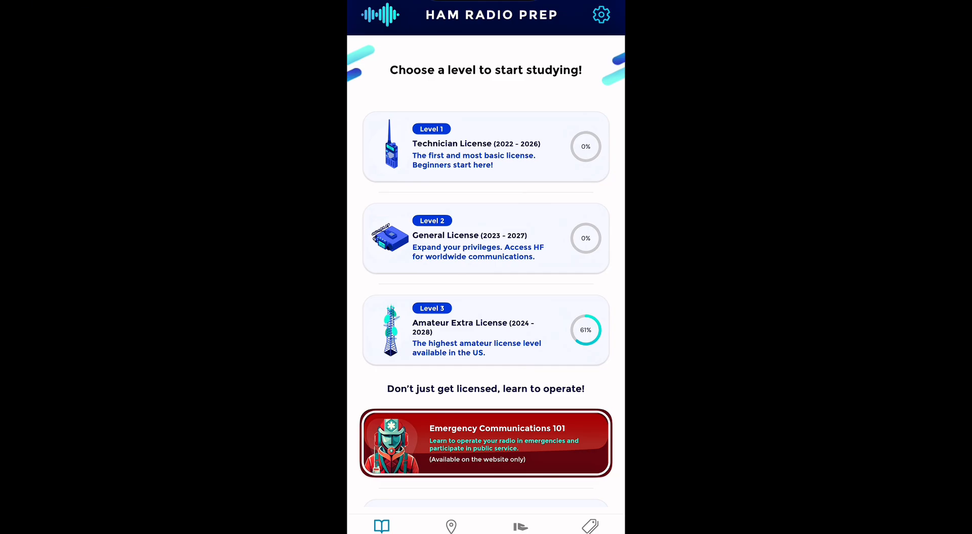
- Review the Amateur Extra License lessons and practice test, then back out to the license list
{"action": "scroll", "scroll_direction": "down", "scroll_amount": 3}
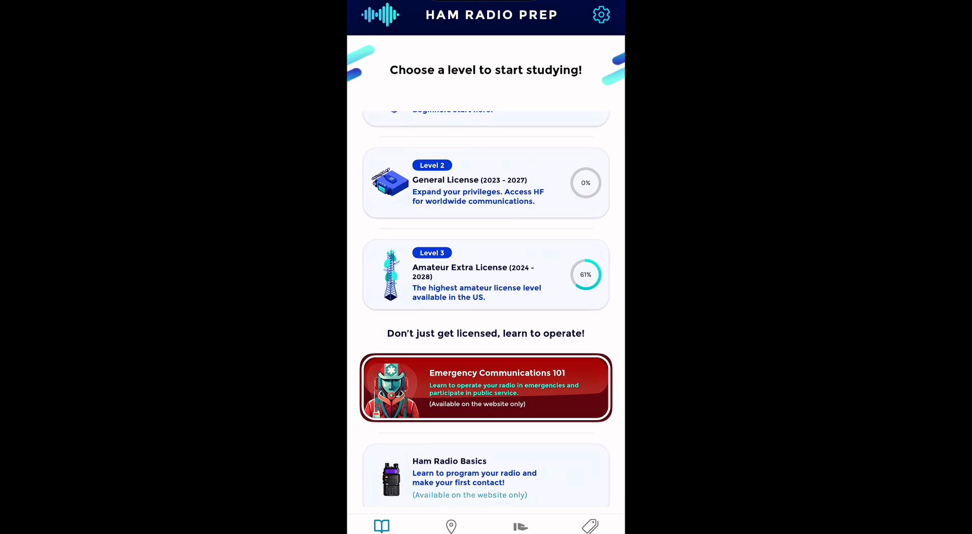
{"action": "left_click", "coordinate": [484, 274]}
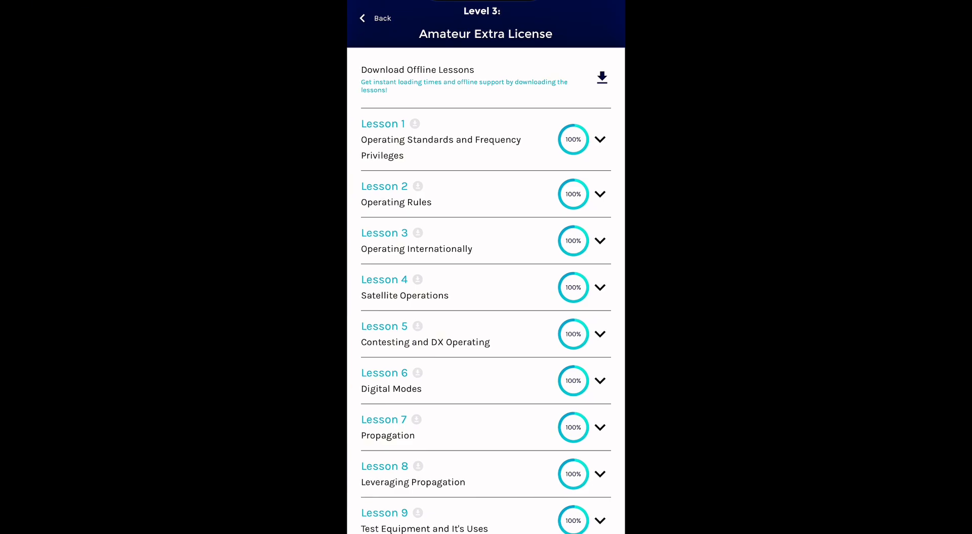
{"action": "scroll", "scroll_direction": "down", "scroll_amount": 3}
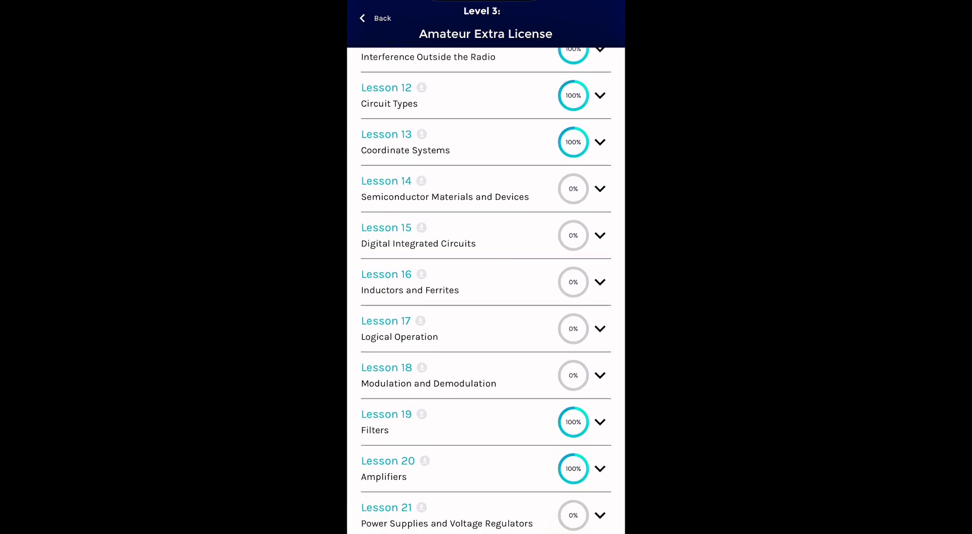
{"action": "scroll", "scroll_direction": "down", "scroll_amount": 3}
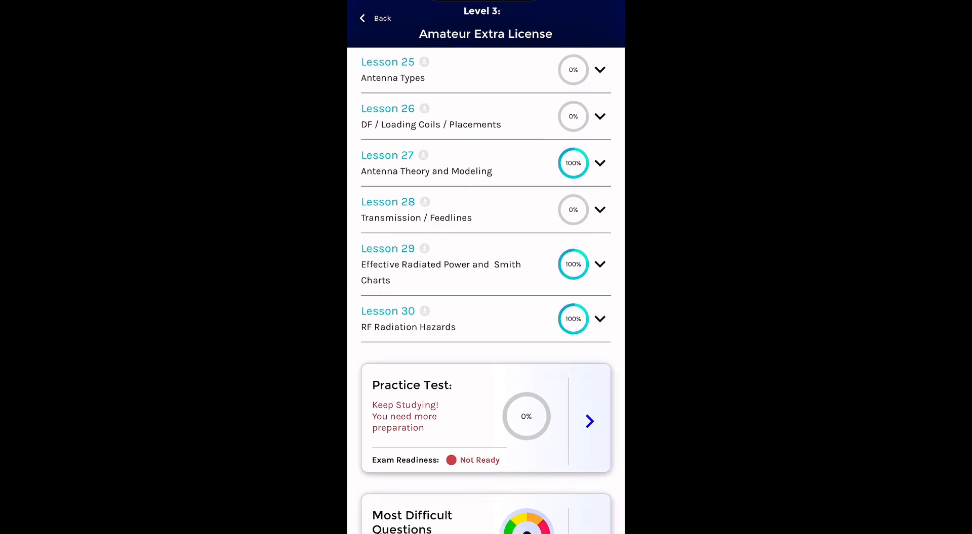
{"action": "left_click", "coordinate": [374, 19]}
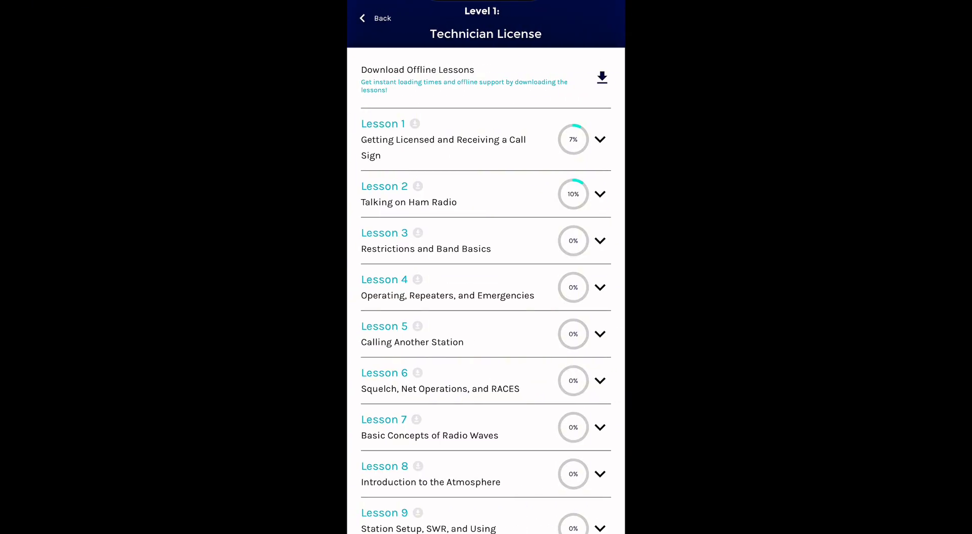
- Expand Technician Lesson 19: Antennas and go into its video lesson page
{"action": "scroll", "scroll_direction": "down", "scroll_amount": 3}
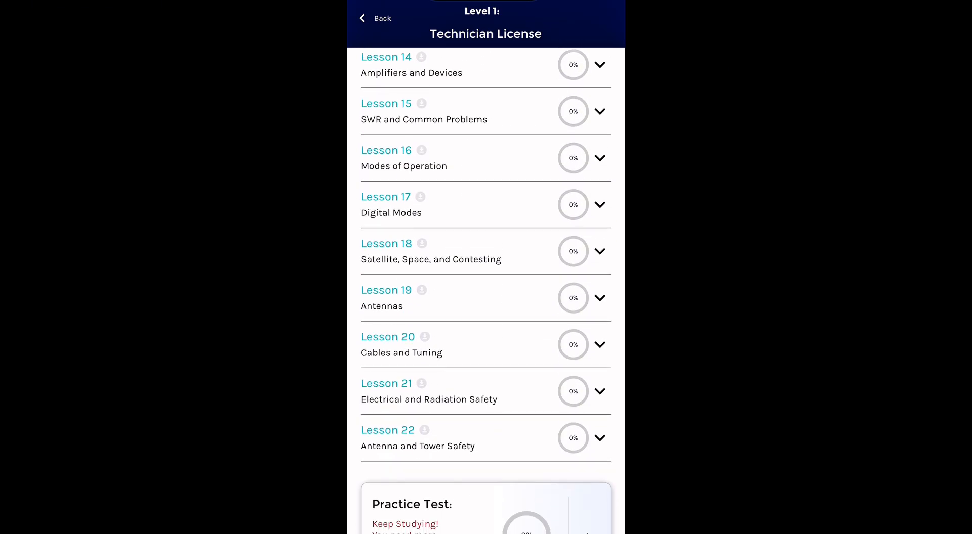
{"action": "scroll", "scroll_direction": "down", "scroll_amount": 3}
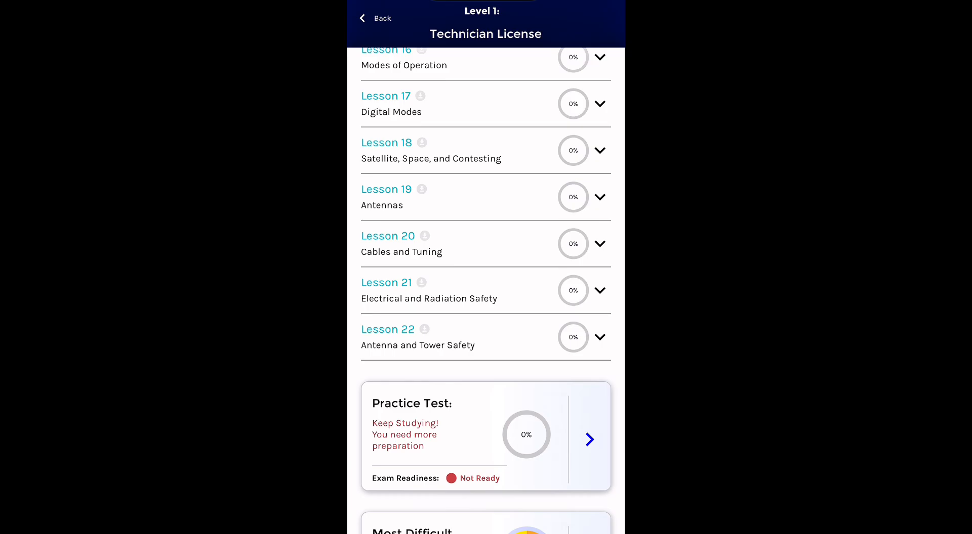
{"action": "left_click", "coordinate": [599, 197]}
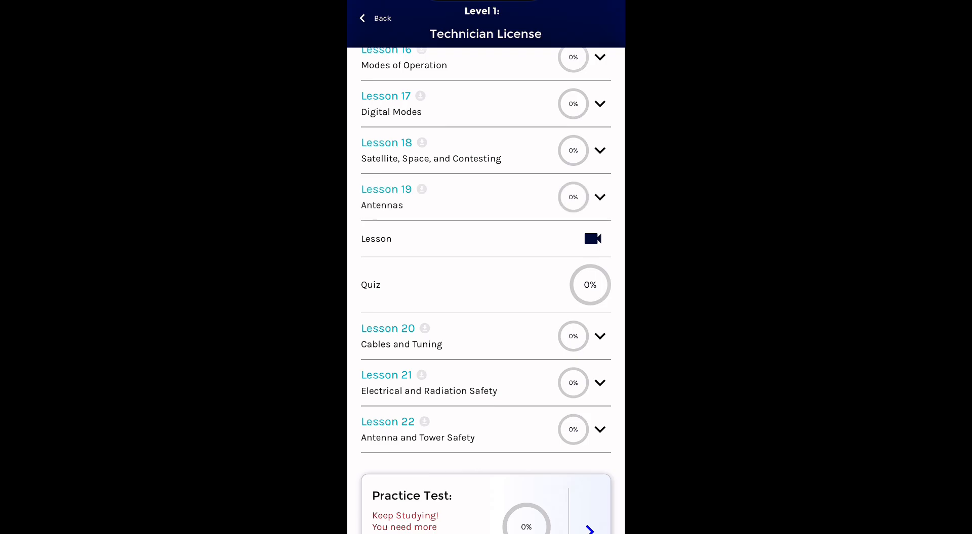
{"action": "left_click", "coordinate": [386, 190]}
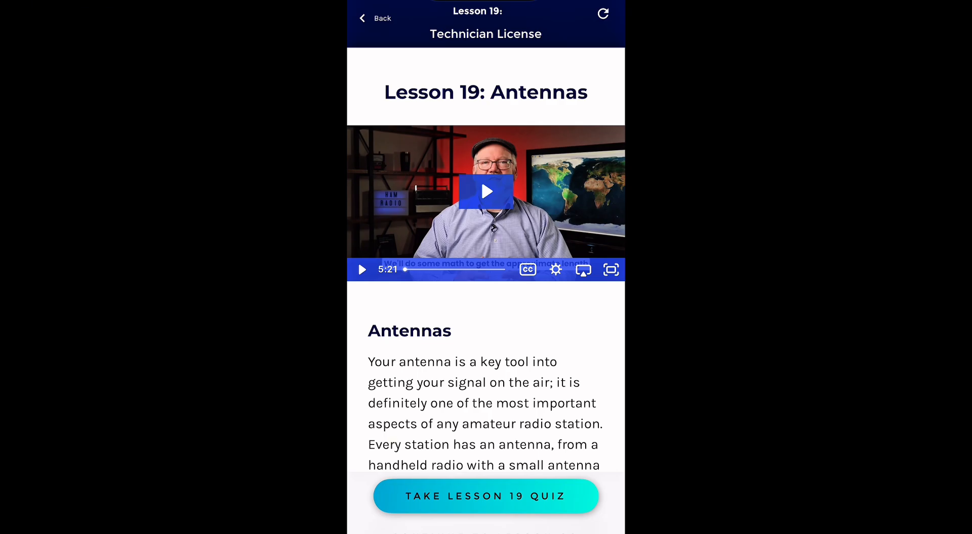
- Start the Lesson 19 quiz, landing on question 1 of 12 about antenna length
{"action": "left_click", "coordinate": [484, 496]}
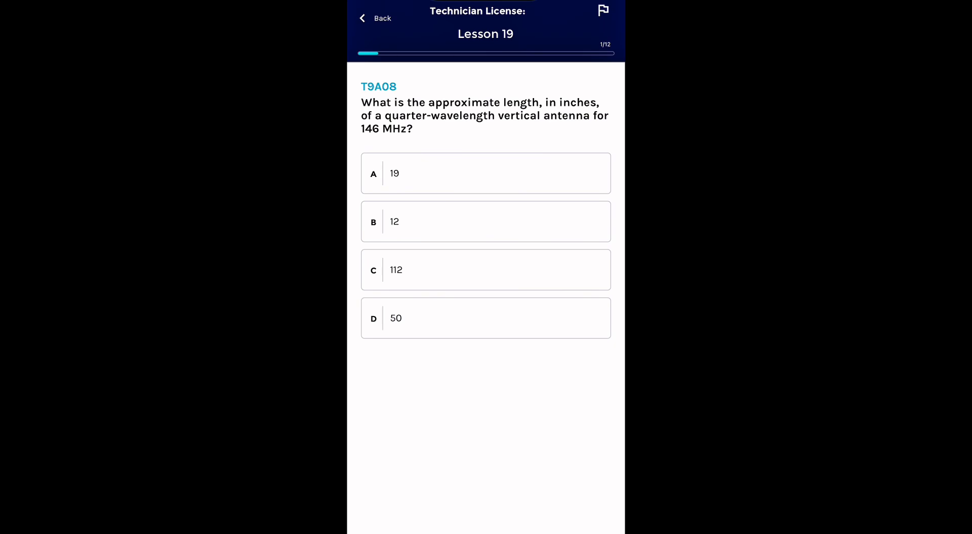
- Answer 19 for the quarter-wavelength question and 112 for the 6 meter dipole question
{"action": "left_click", "coordinate": [485, 173]}
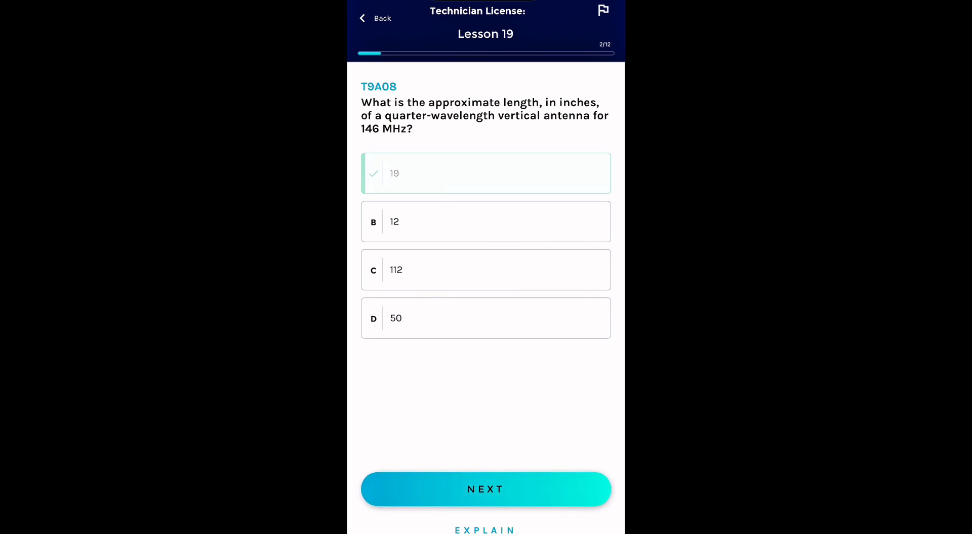
{"action": "left_click", "coordinate": [484, 488]}
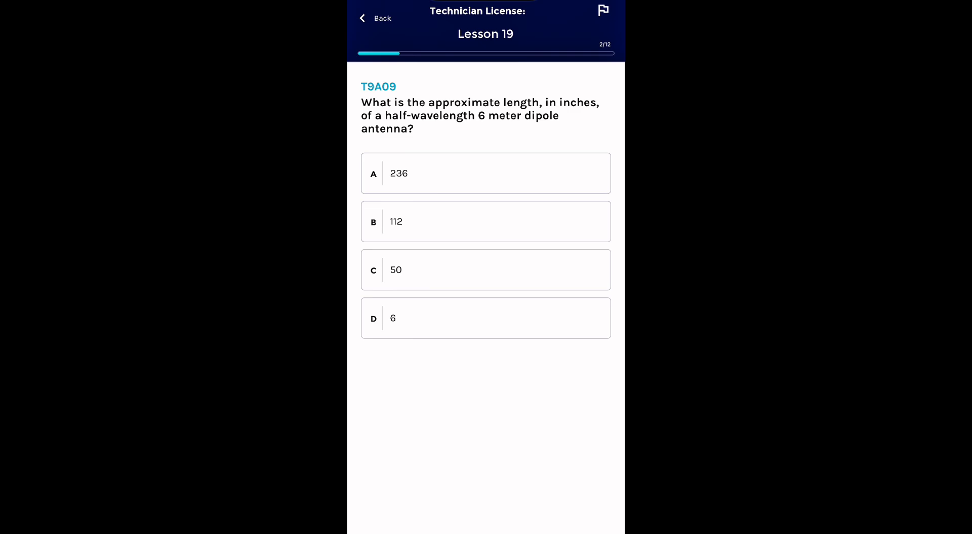
{"action": "left_click", "coordinate": [485, 221]}
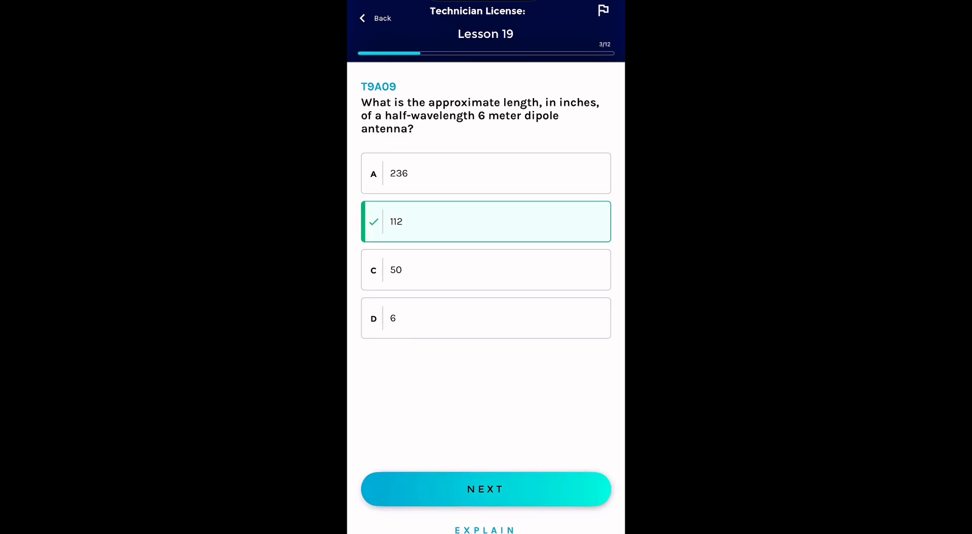
{"action": "left_click", "coordinate": [485, 488]}
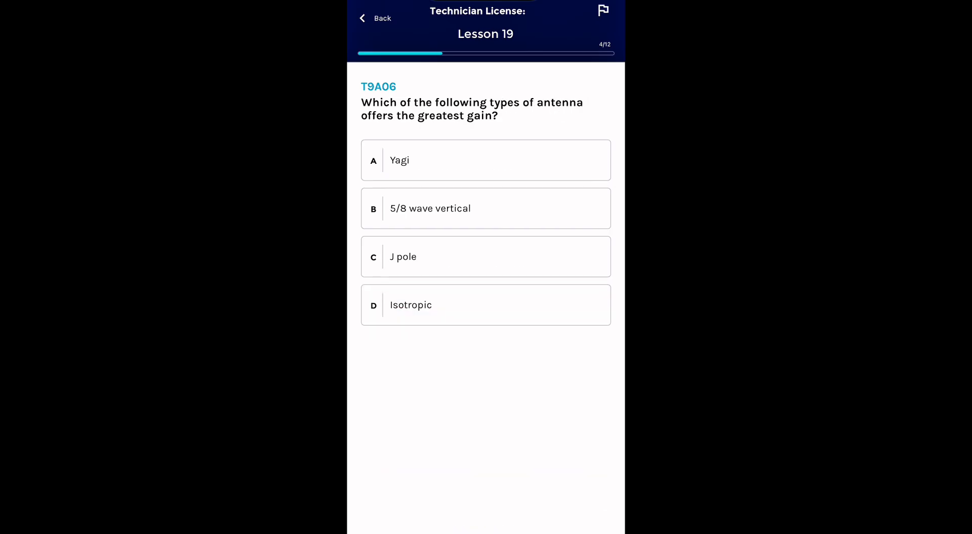
- Answer Yagi for highest gain and the signal-strength definition of gain, then exit the quiz
{"action": "left_click", "coordinate": [485, 159]}
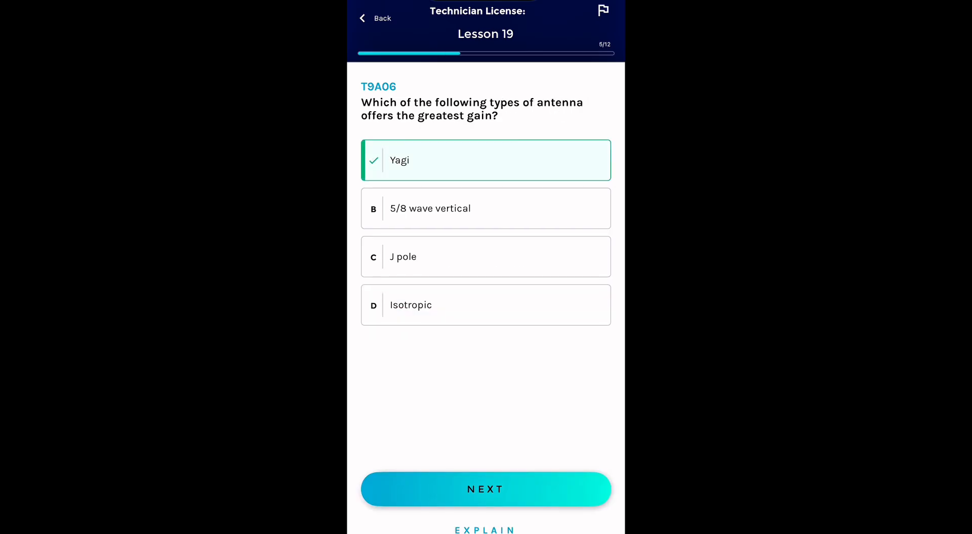
{"action": "left_click", "coordinate": [485, 488]}
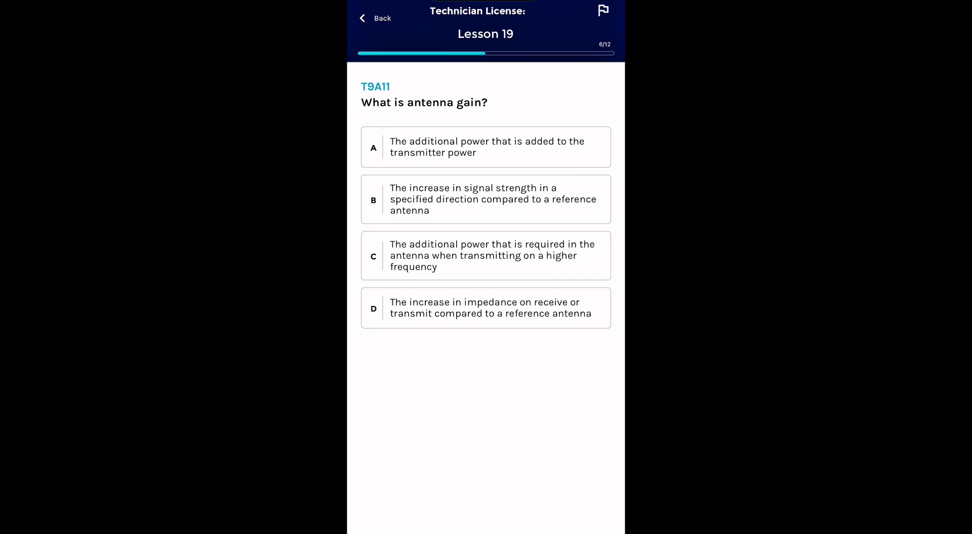
{"action": "left_click", "coordinate": [485, 200]}
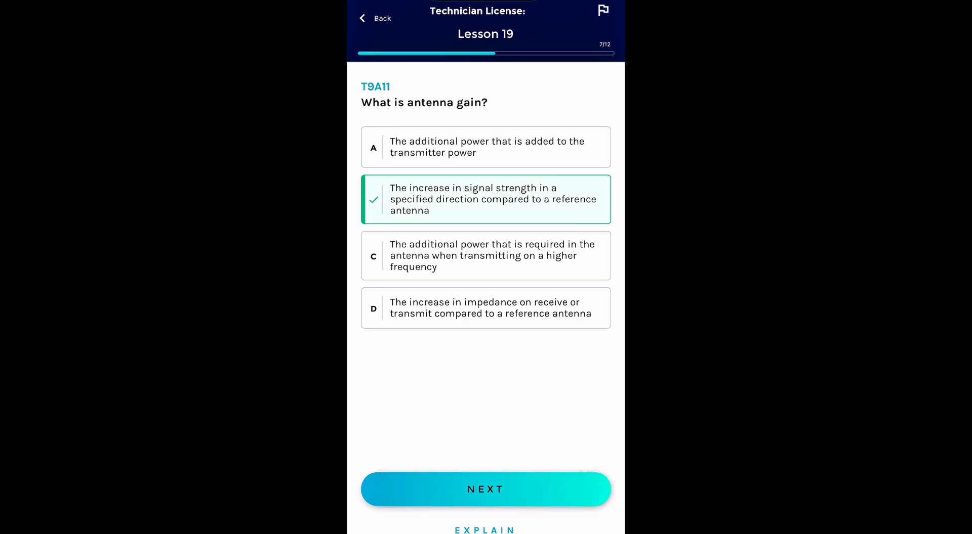
{"action": "left_click", "coordinate": [485, 489]}
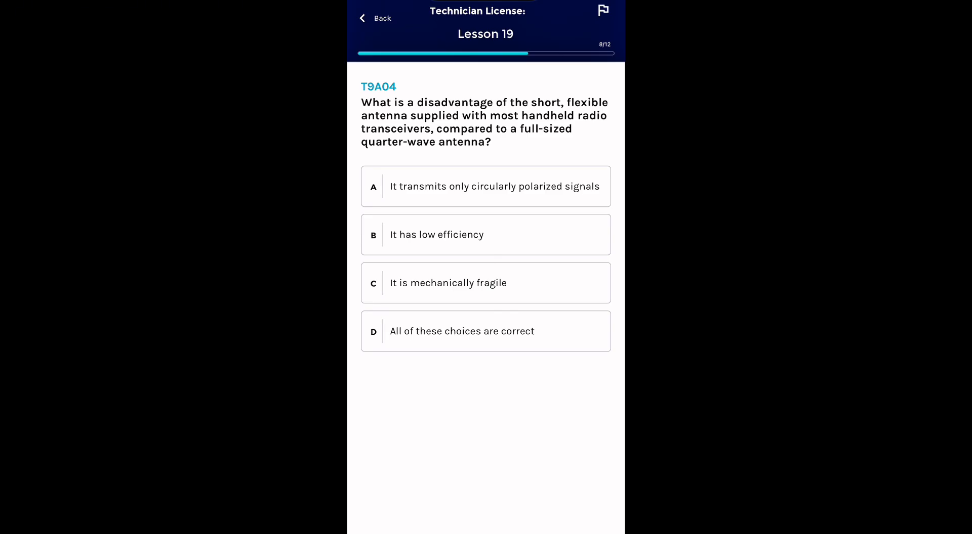
{"action": "left_click", "coordinate": [375, 18]}
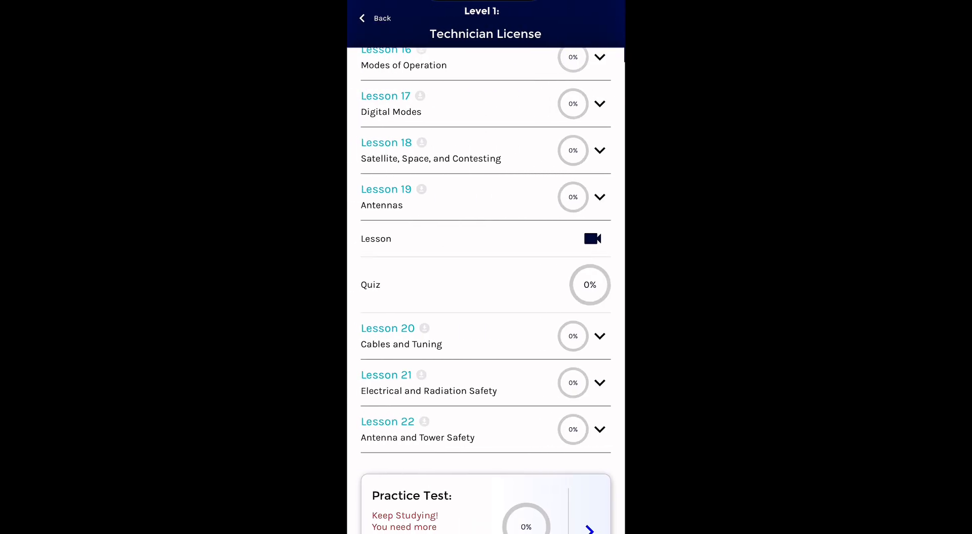
- From the home screen, bring up the $35.00 course checkout on study.hamradioprep.com
{"action": "left_click", "coordinate": [375, 18]}
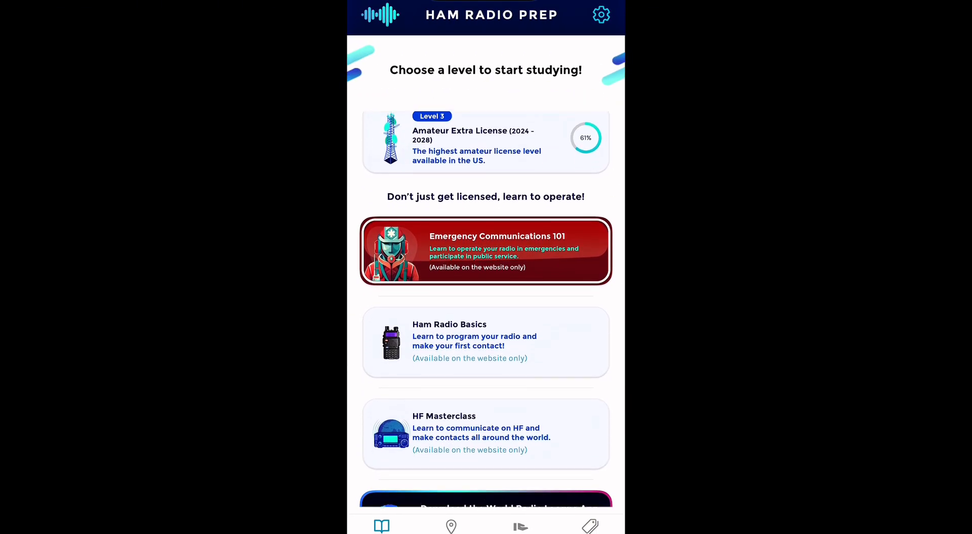
{"action": "left_click", "coordinate": [450, 527]}
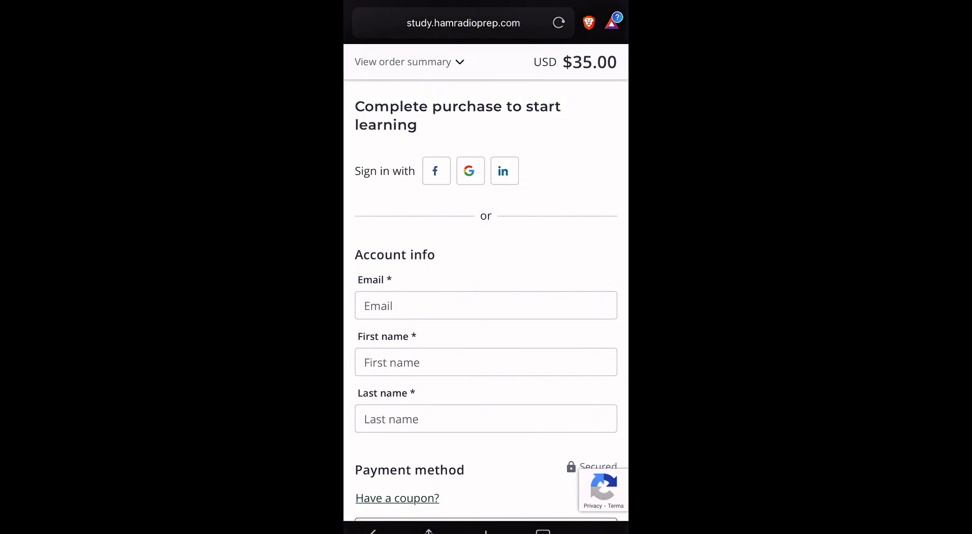
- Enter coupon code BugLife on the $35.00 Technician License Course order
{"action": "left_click", "coordinate": [397, 498]}
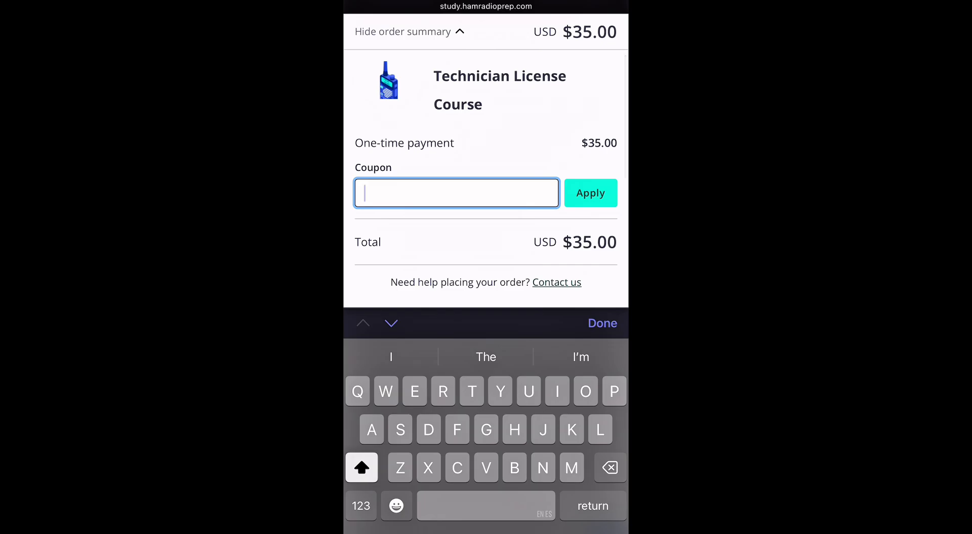
{"action": "type", "text": "Bug"}
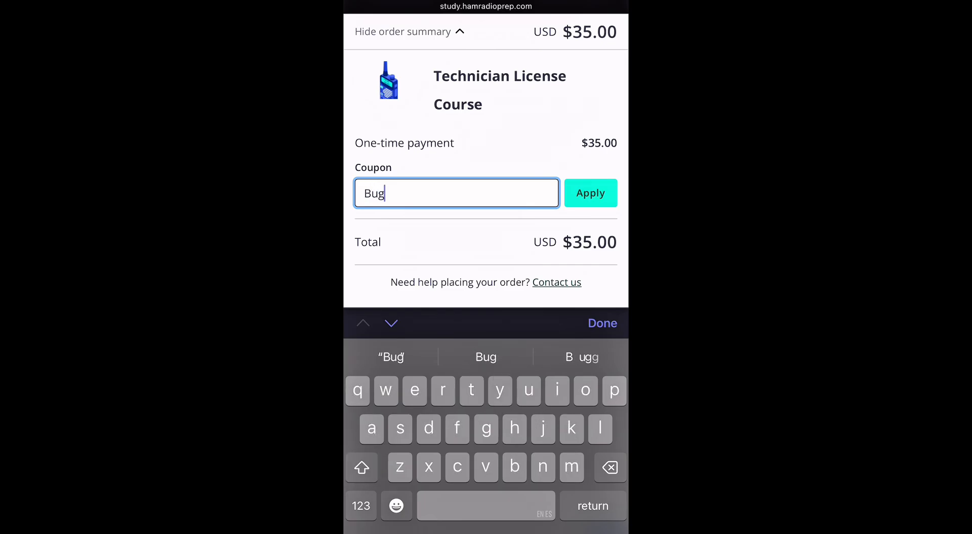
{"action": "type", "text": "Life"}
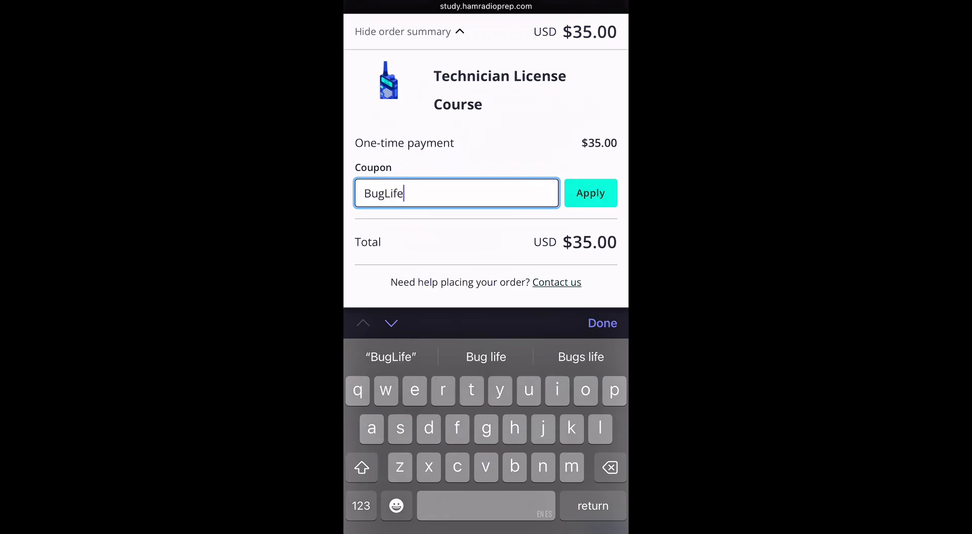